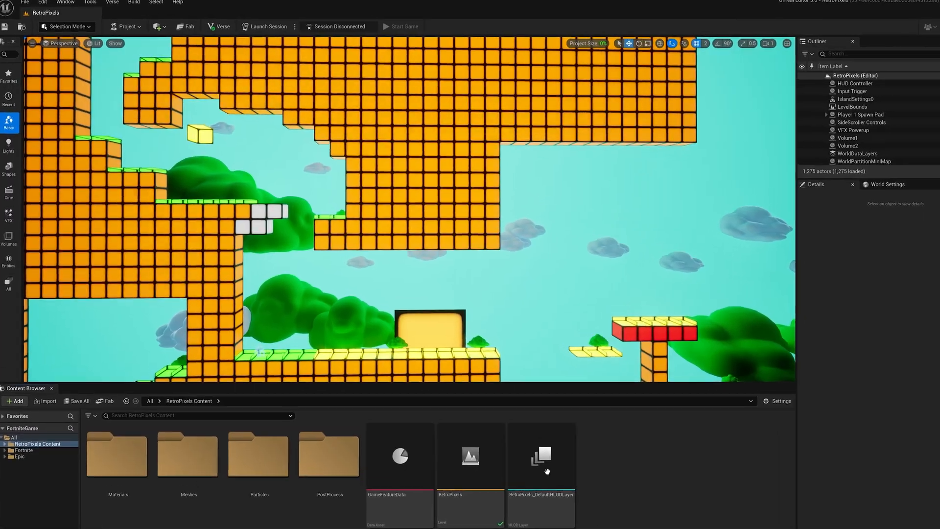
# - Preview the Buffer Visualization Overview, then return the viewport to Lit view
pyautogui.click(98, 43)
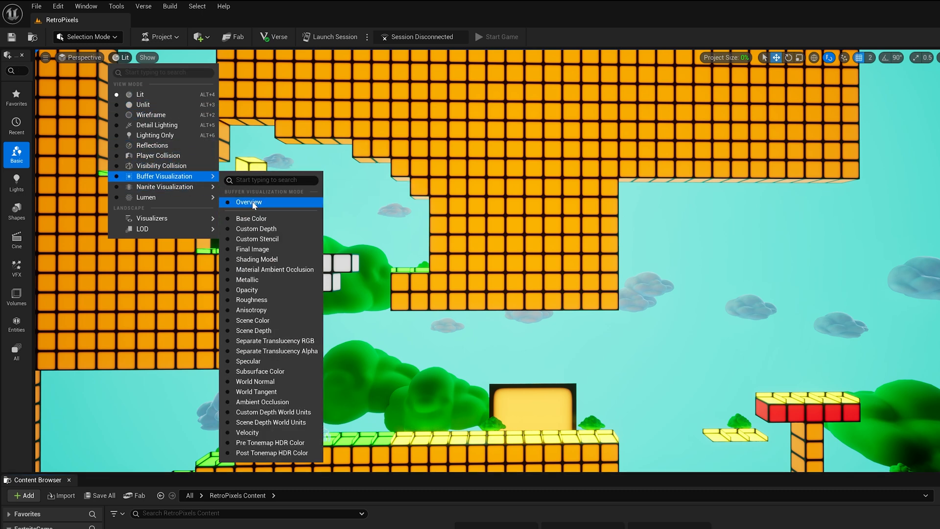
pyautogui.click(249, 202)
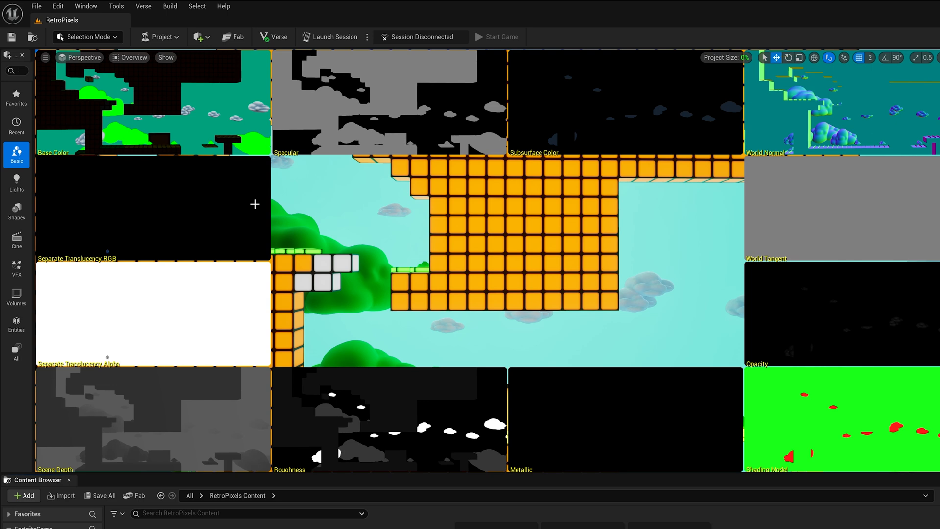
pyautogui.click(132, 57)
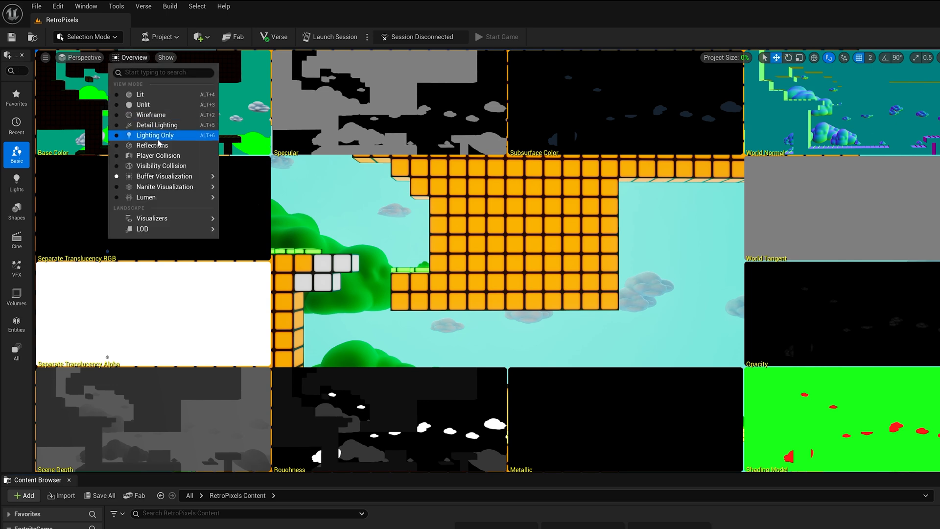
pyautogui.moveTo(164, 175)
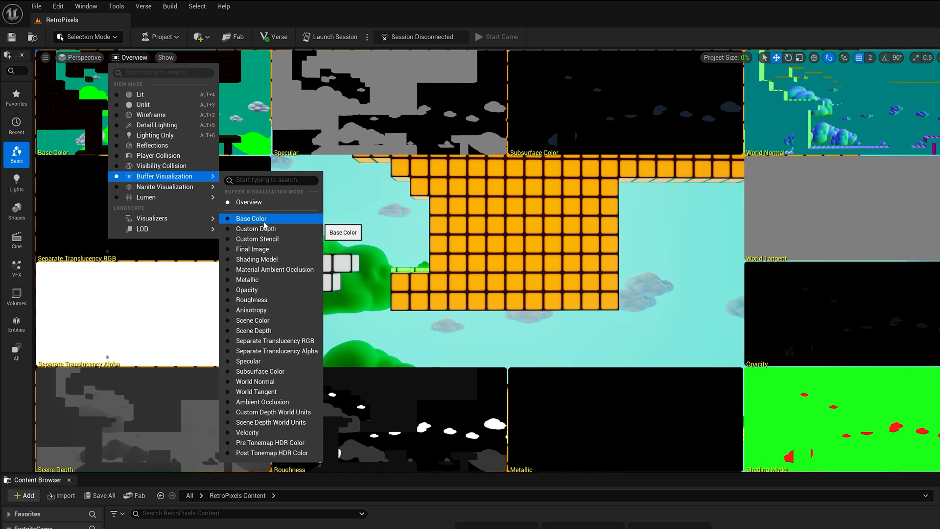
pyautogui.click(251, 218)
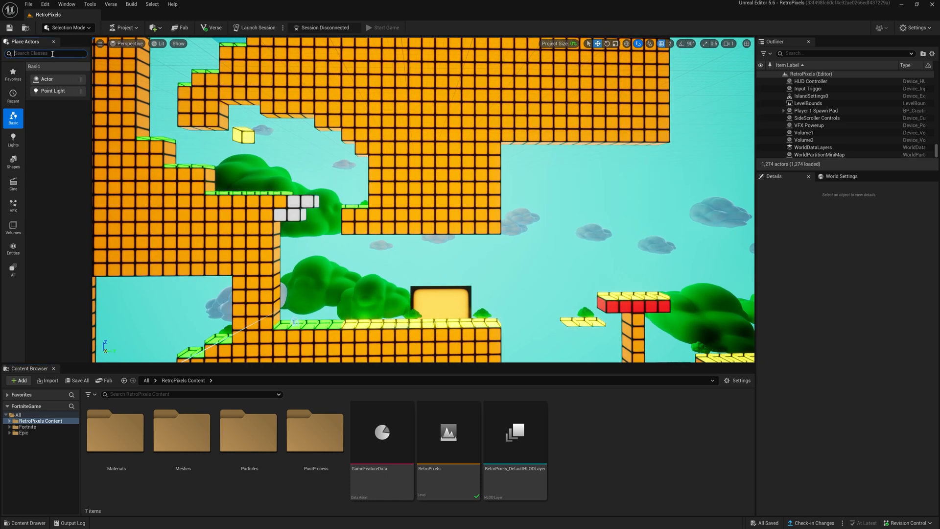
# - Place a Post Process Volume with Infinite Extent (Unbound) and expose its Post Process Materials
pyautogui.write('post')
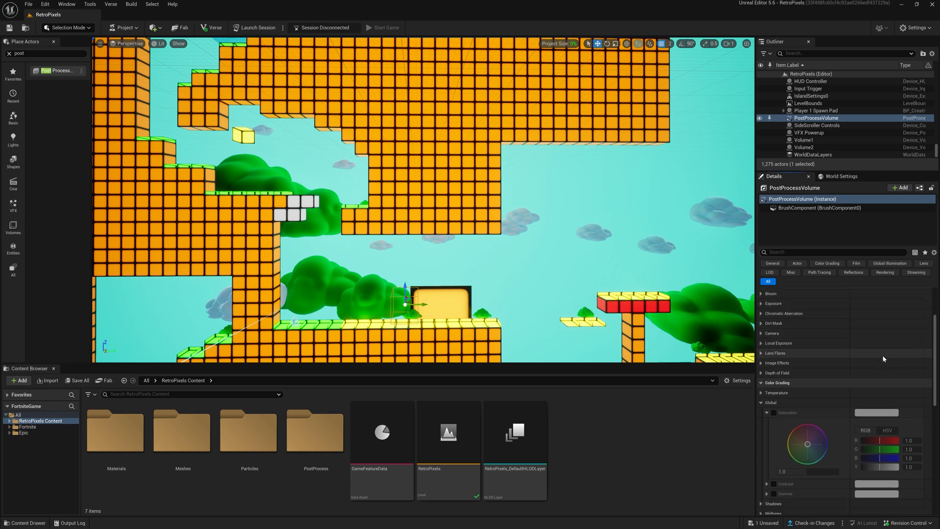
pyautogui.scroll(-3)
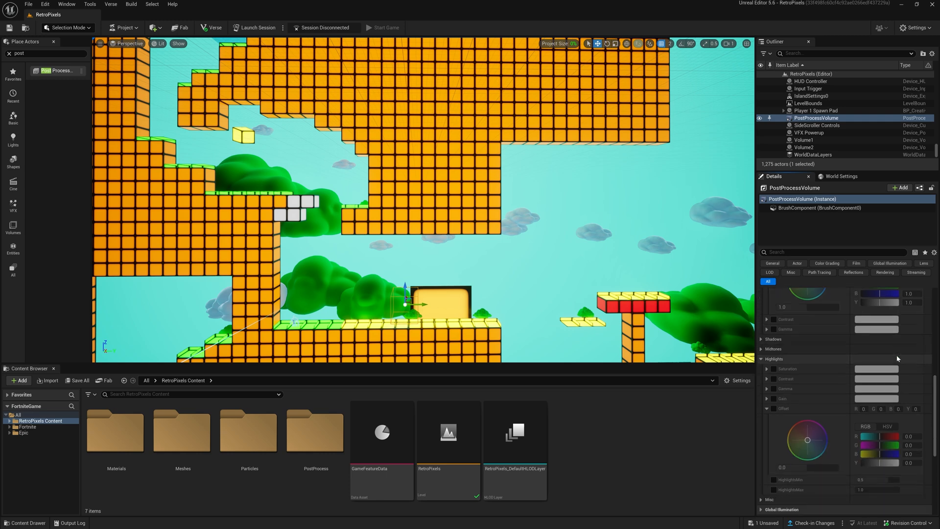
pyautogui.scroll(-3)
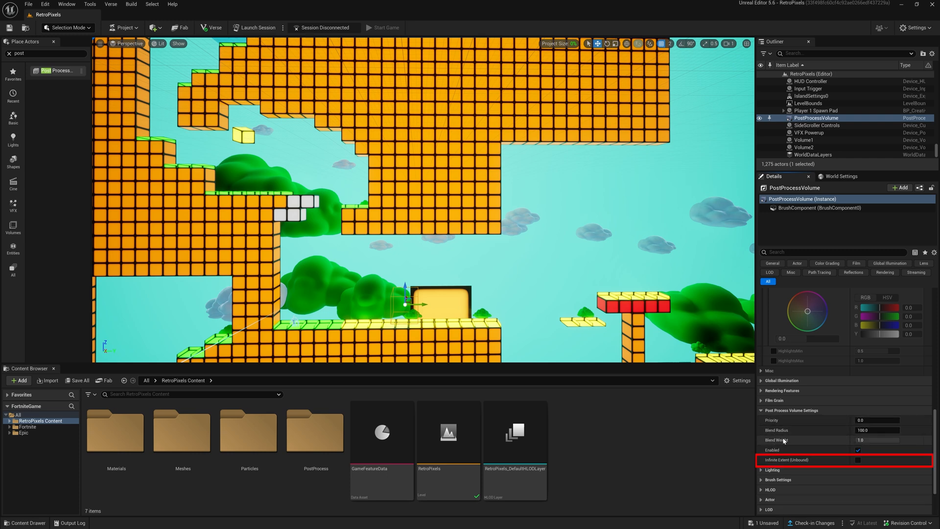
pyautogui.click(856, 460)
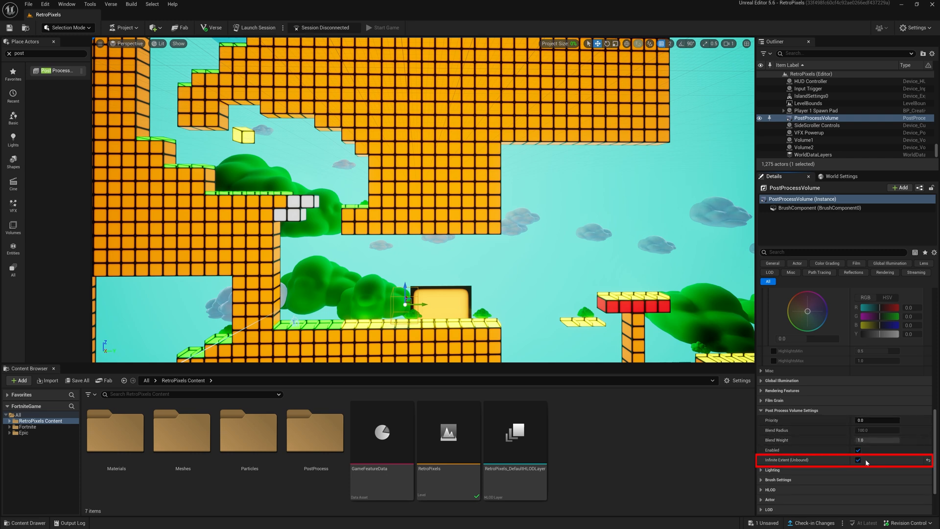
pyautogui.click(857, 460)
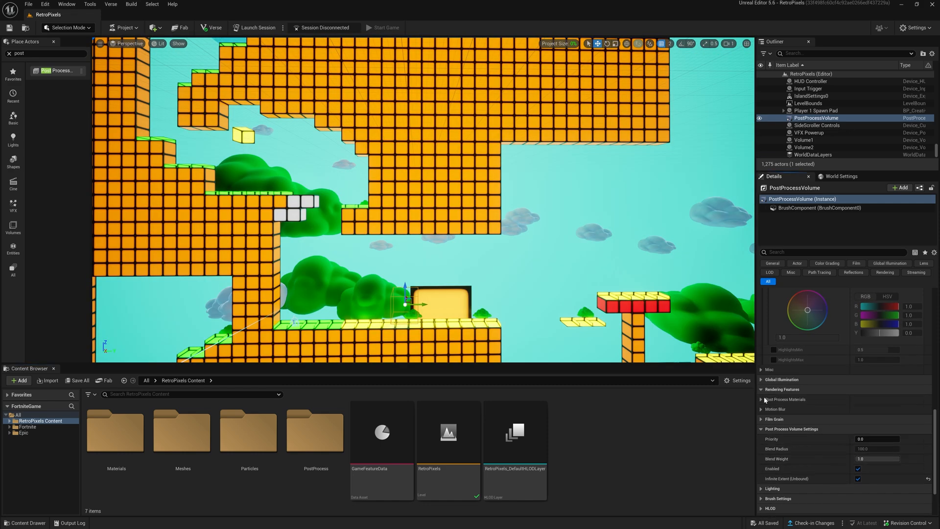
pyautogui.click(761, 400)
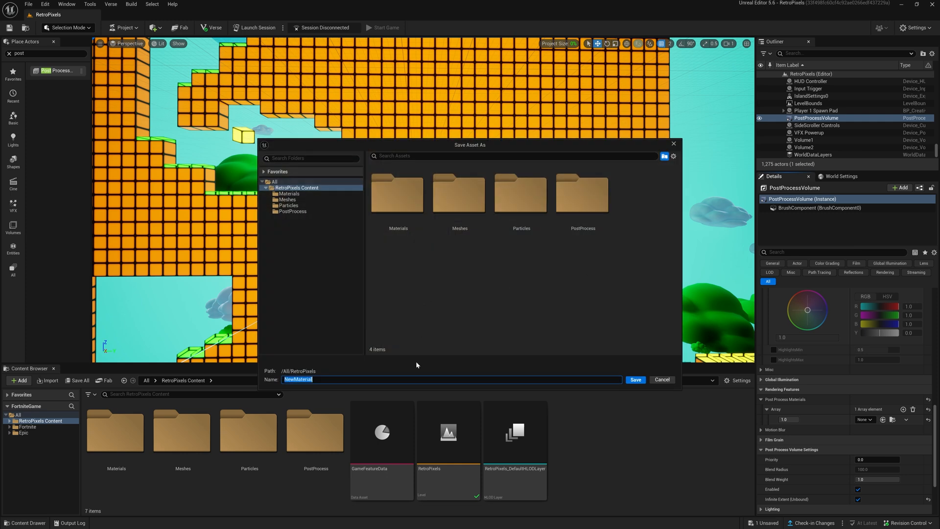
# - Save the new material as PPM_RetroPixels
pyautogui.write('PPM_RetroPixe')
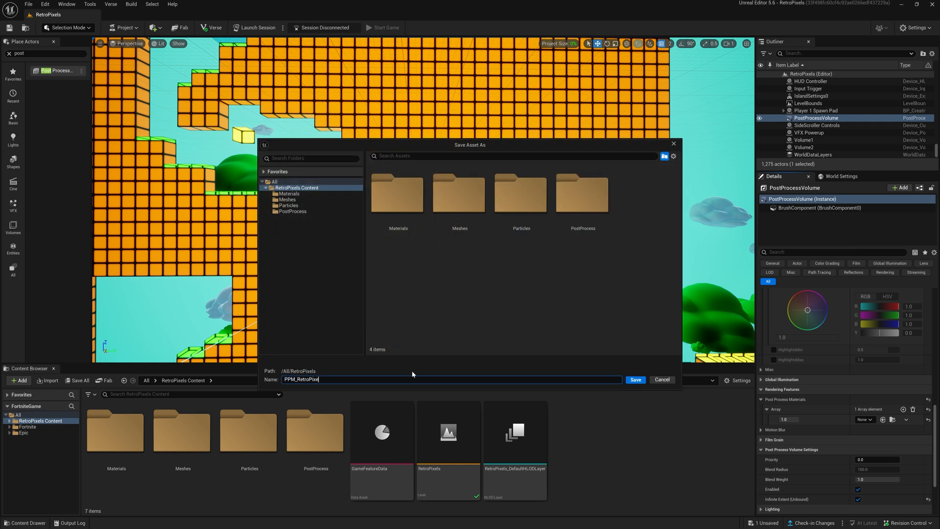
pyautogui.click(635, 379)
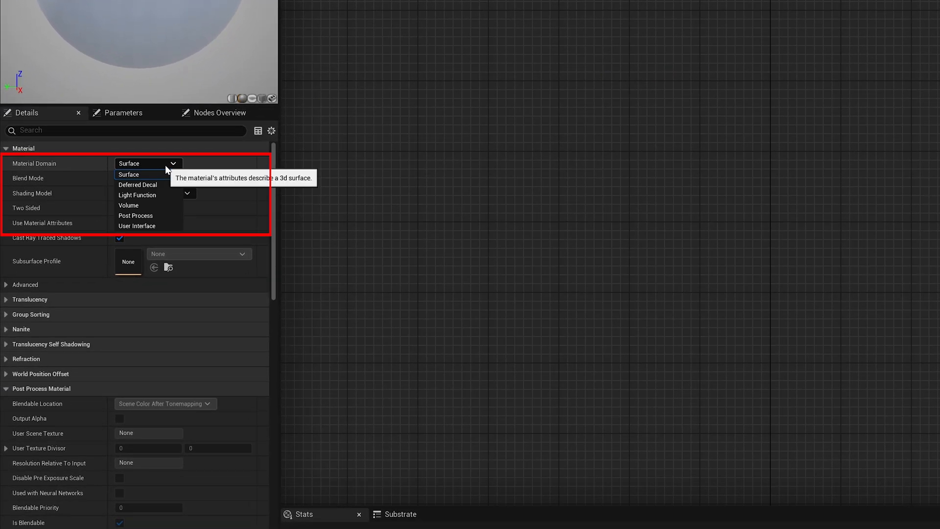
# - Set PPM_RetroPixels' Material Domain to Post Process
pyautogui.click(135, 215)
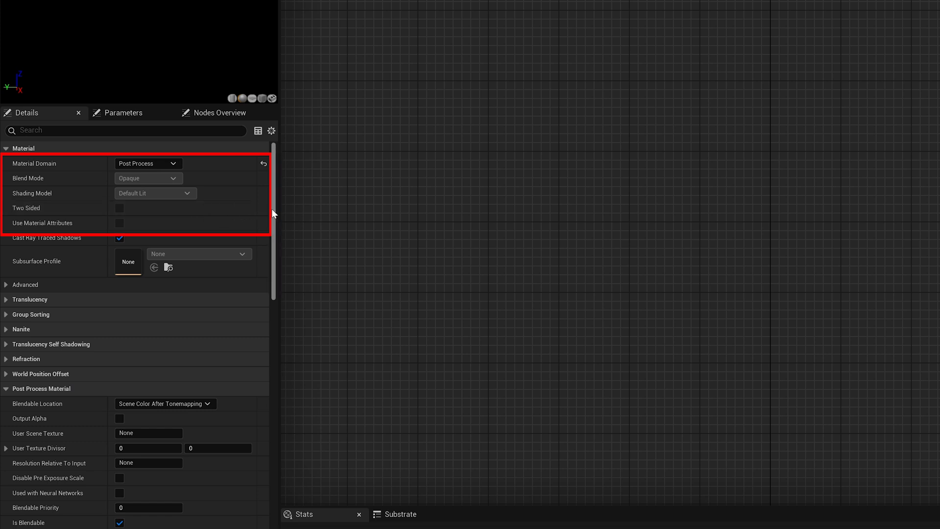
pyautogui.scroll(-3)
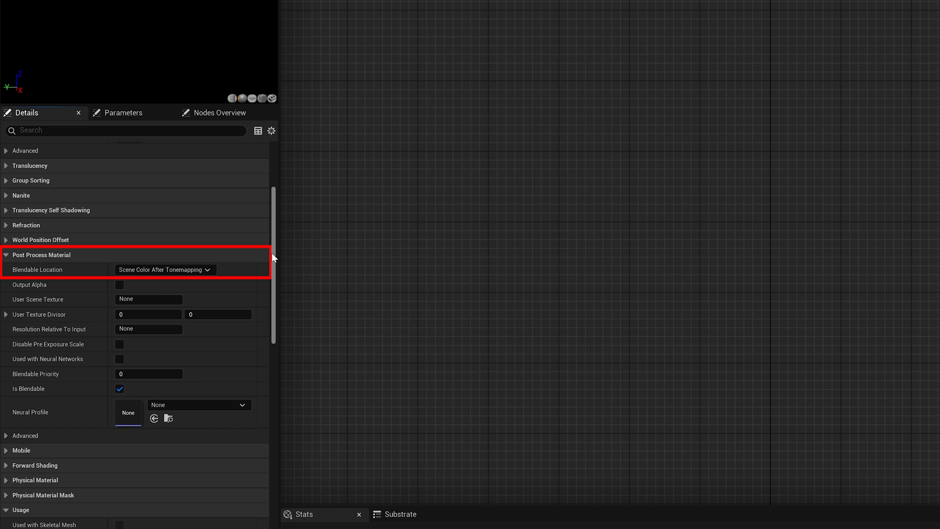
pyautogui.click(165, 269)
pyautogui.write('s')
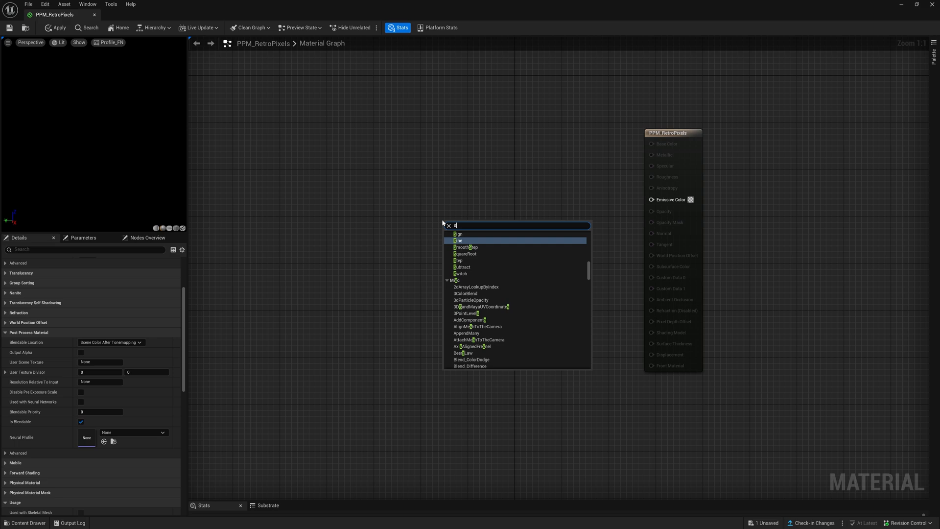
# - Add a Scene Texture node with Scene Texture Id set to PostProcessInput0
pyautogui.write('cene')
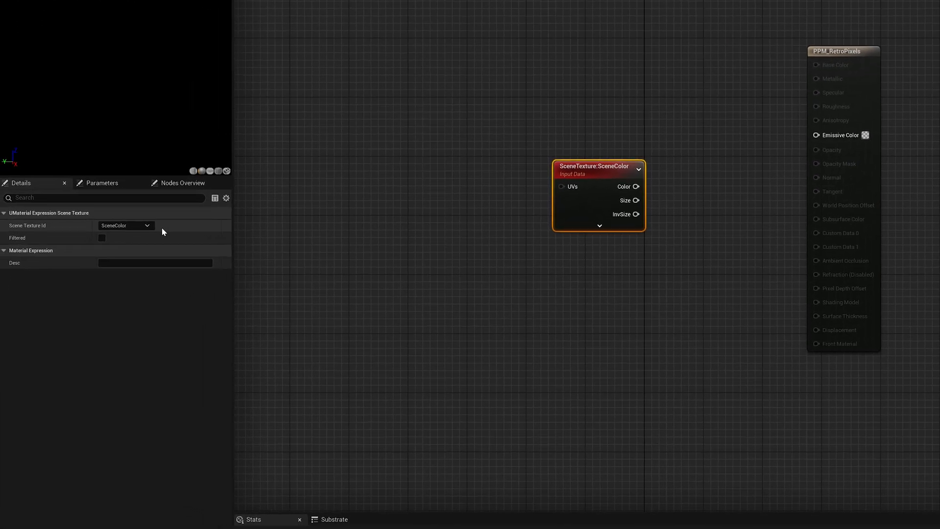
pyautogui.click(146, 225)
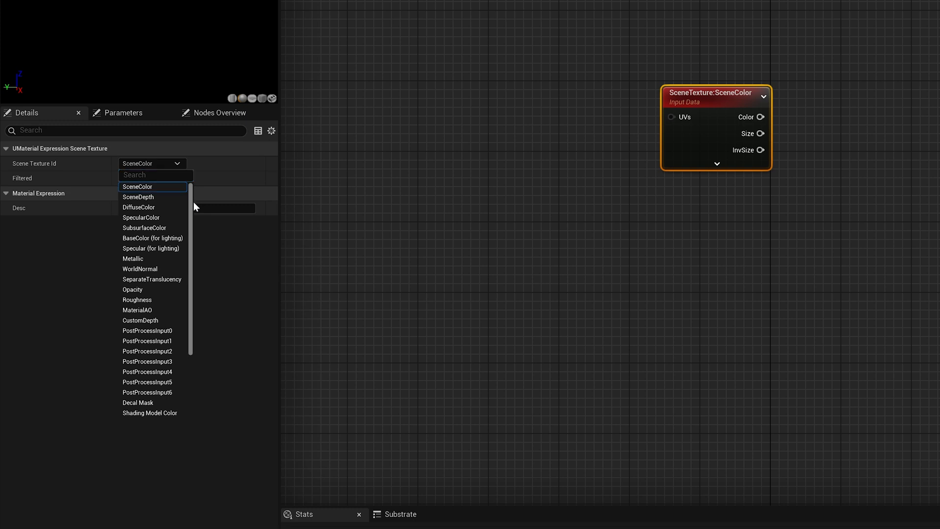
pyautogui.scroll(-3)
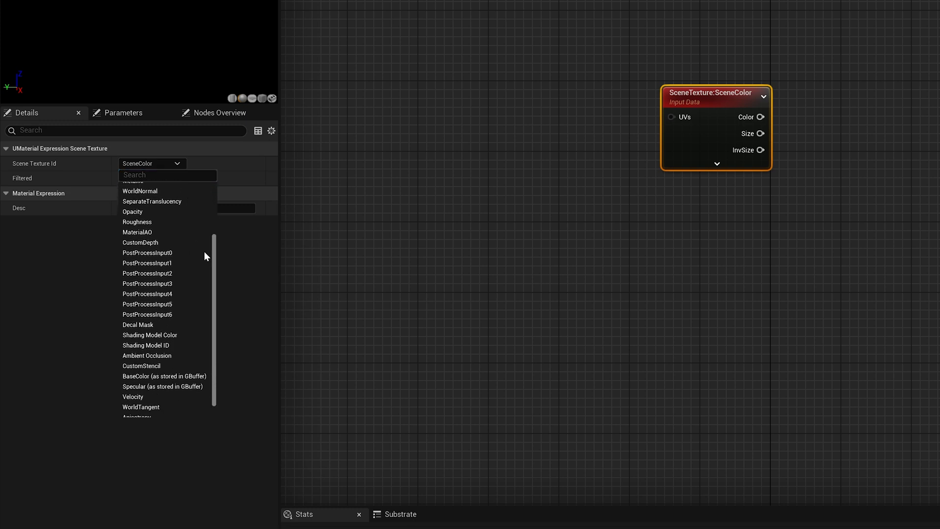
pyautogui.scroll(-3)
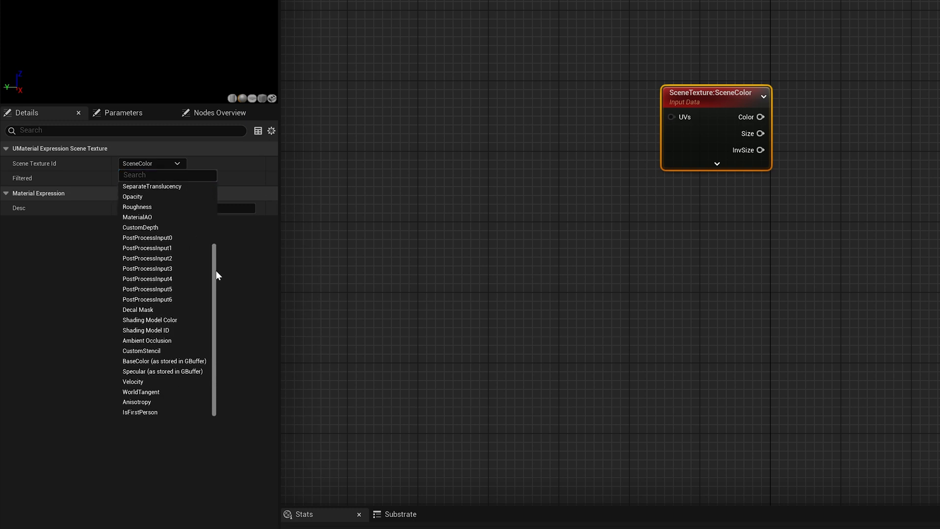
pyautogui.click(147, 238)
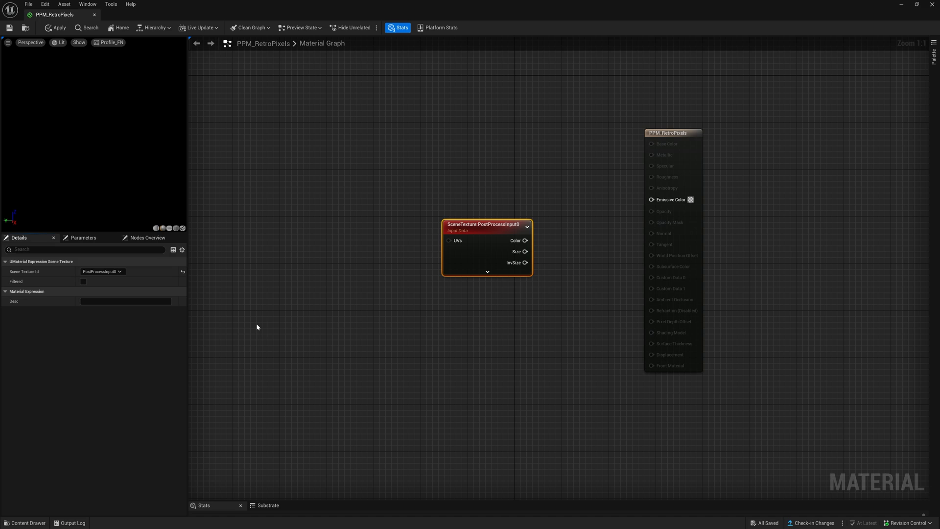
# - Convert constants to Horizontal/Vertical Resolution parameters and add Multiply and Divide nodes
pyautogui.rightClick(305, 246)
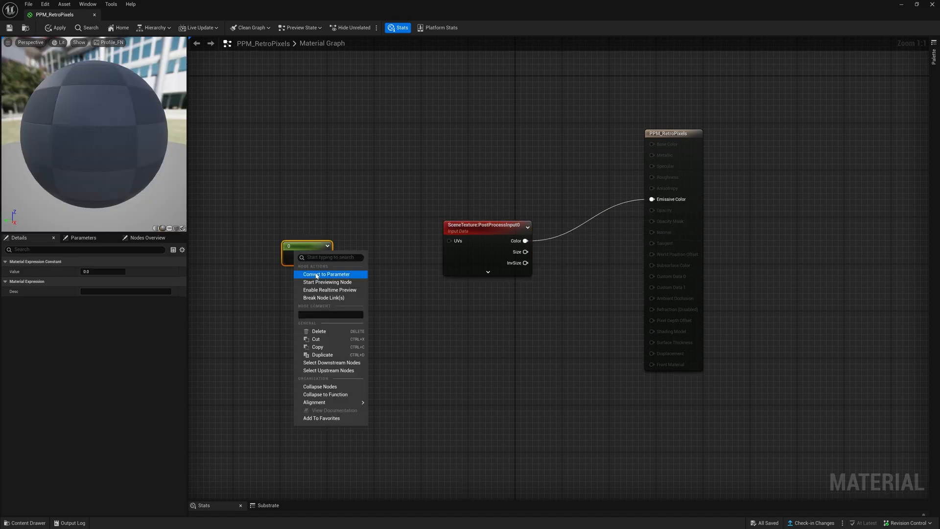
pyautogui.click(326, 274)
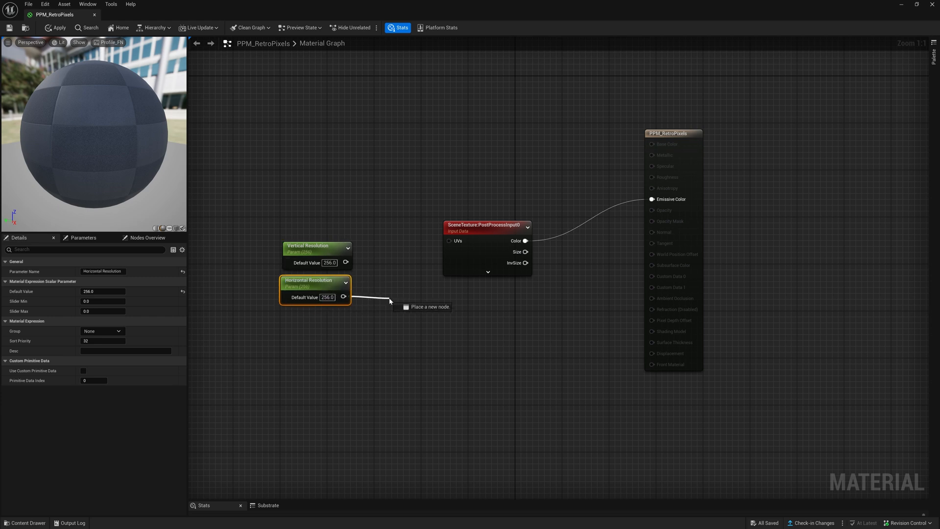
pyautogui.click(390, 301)
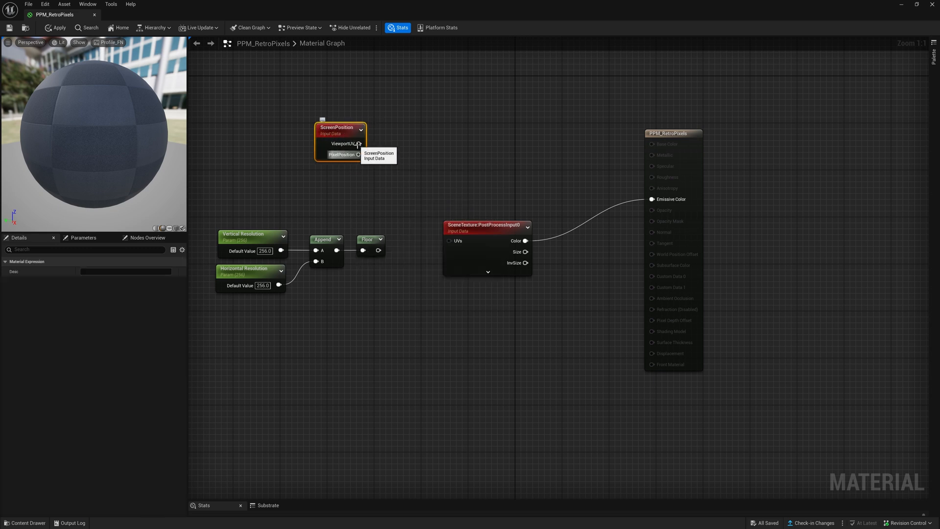
pyautogui.write('multi')
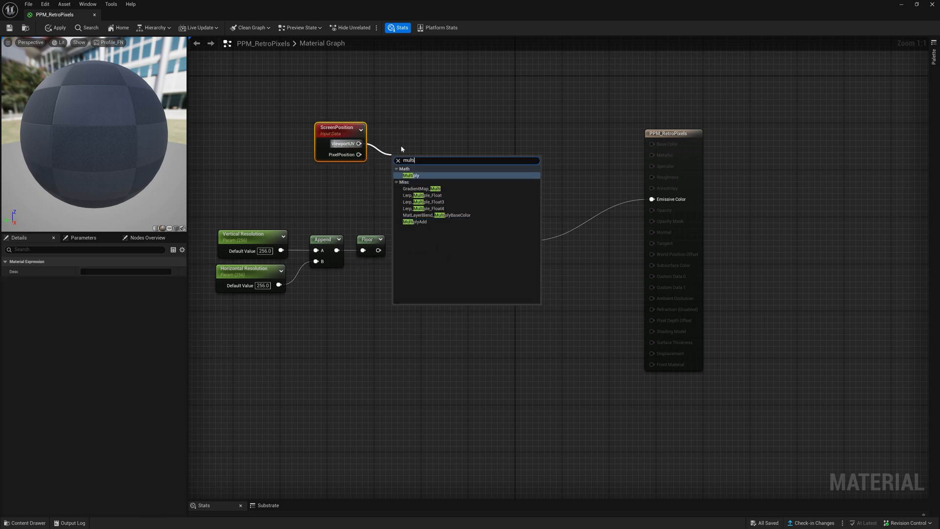
pyautogui.click(408, 174)
pyautogui.write('divi')
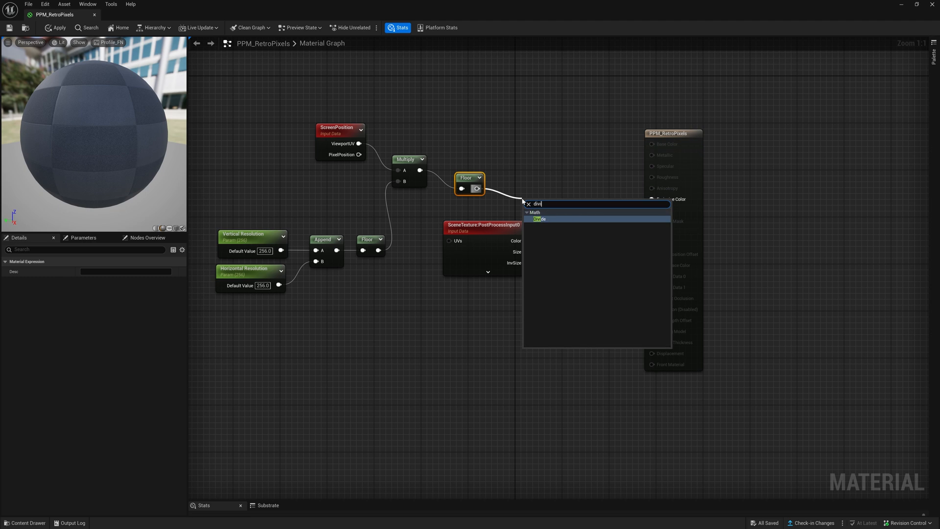
pyautogui.click(539, 219)
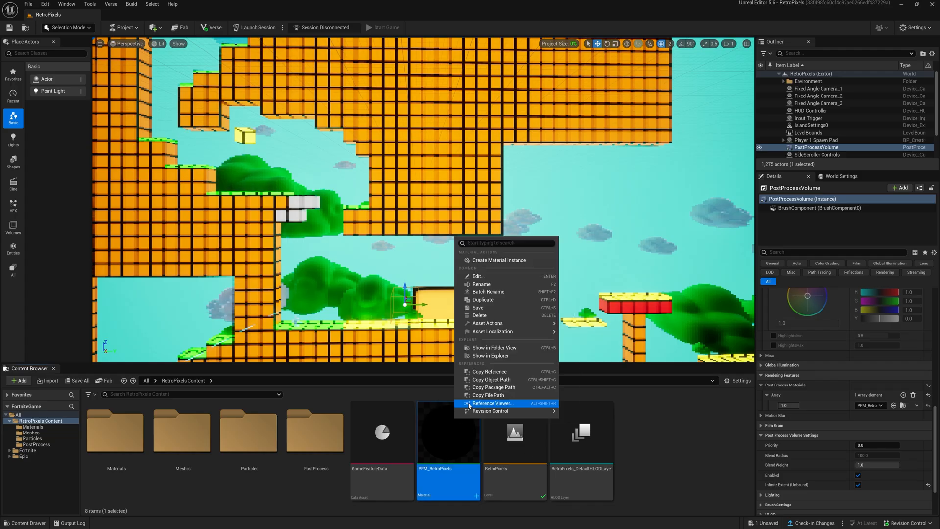
# - Create PPM_RetroPixels_Inst and set its Horizontal Resolution to 256.0
pyautogui.click(498, 260)
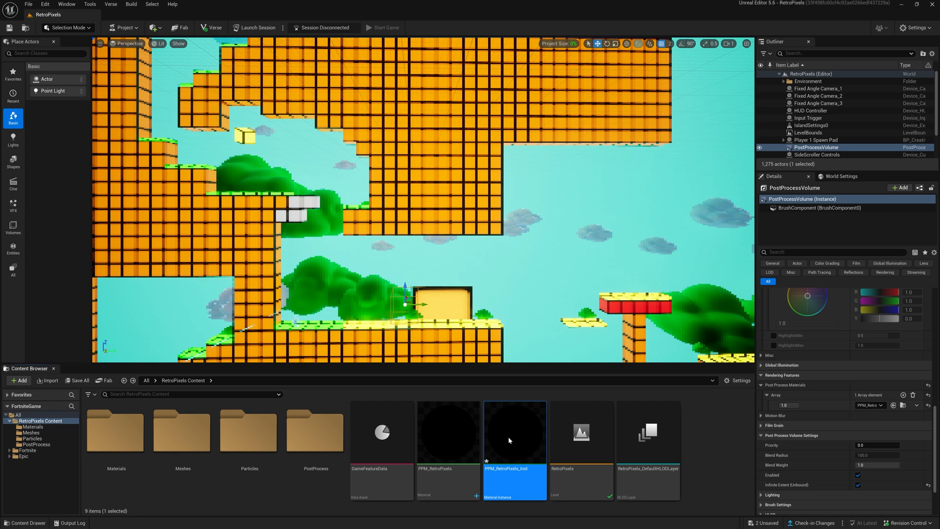
pyautogui.doubleClick(510, 440)
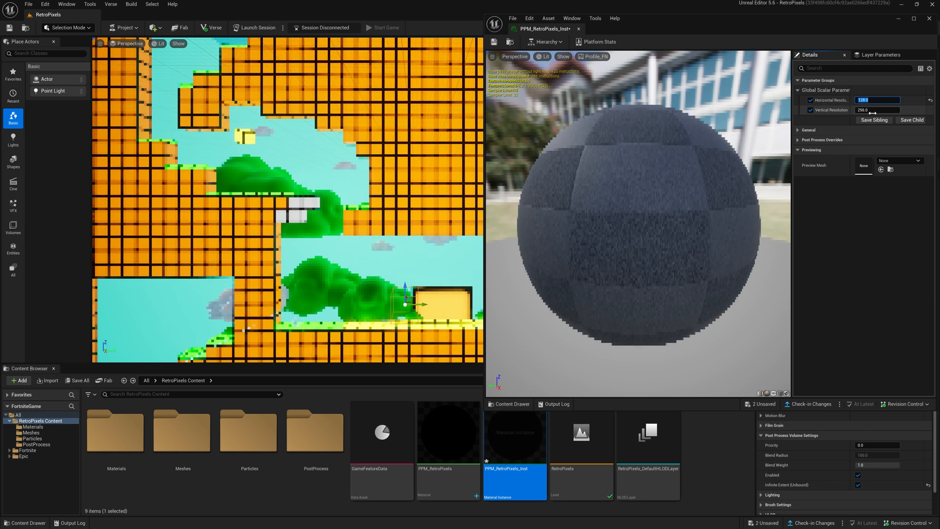
pyautogui.write('256.0')
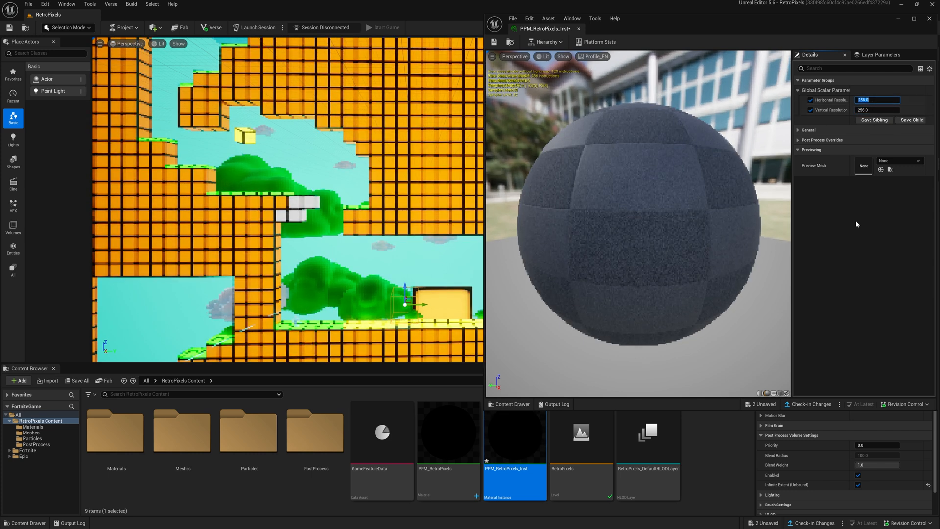